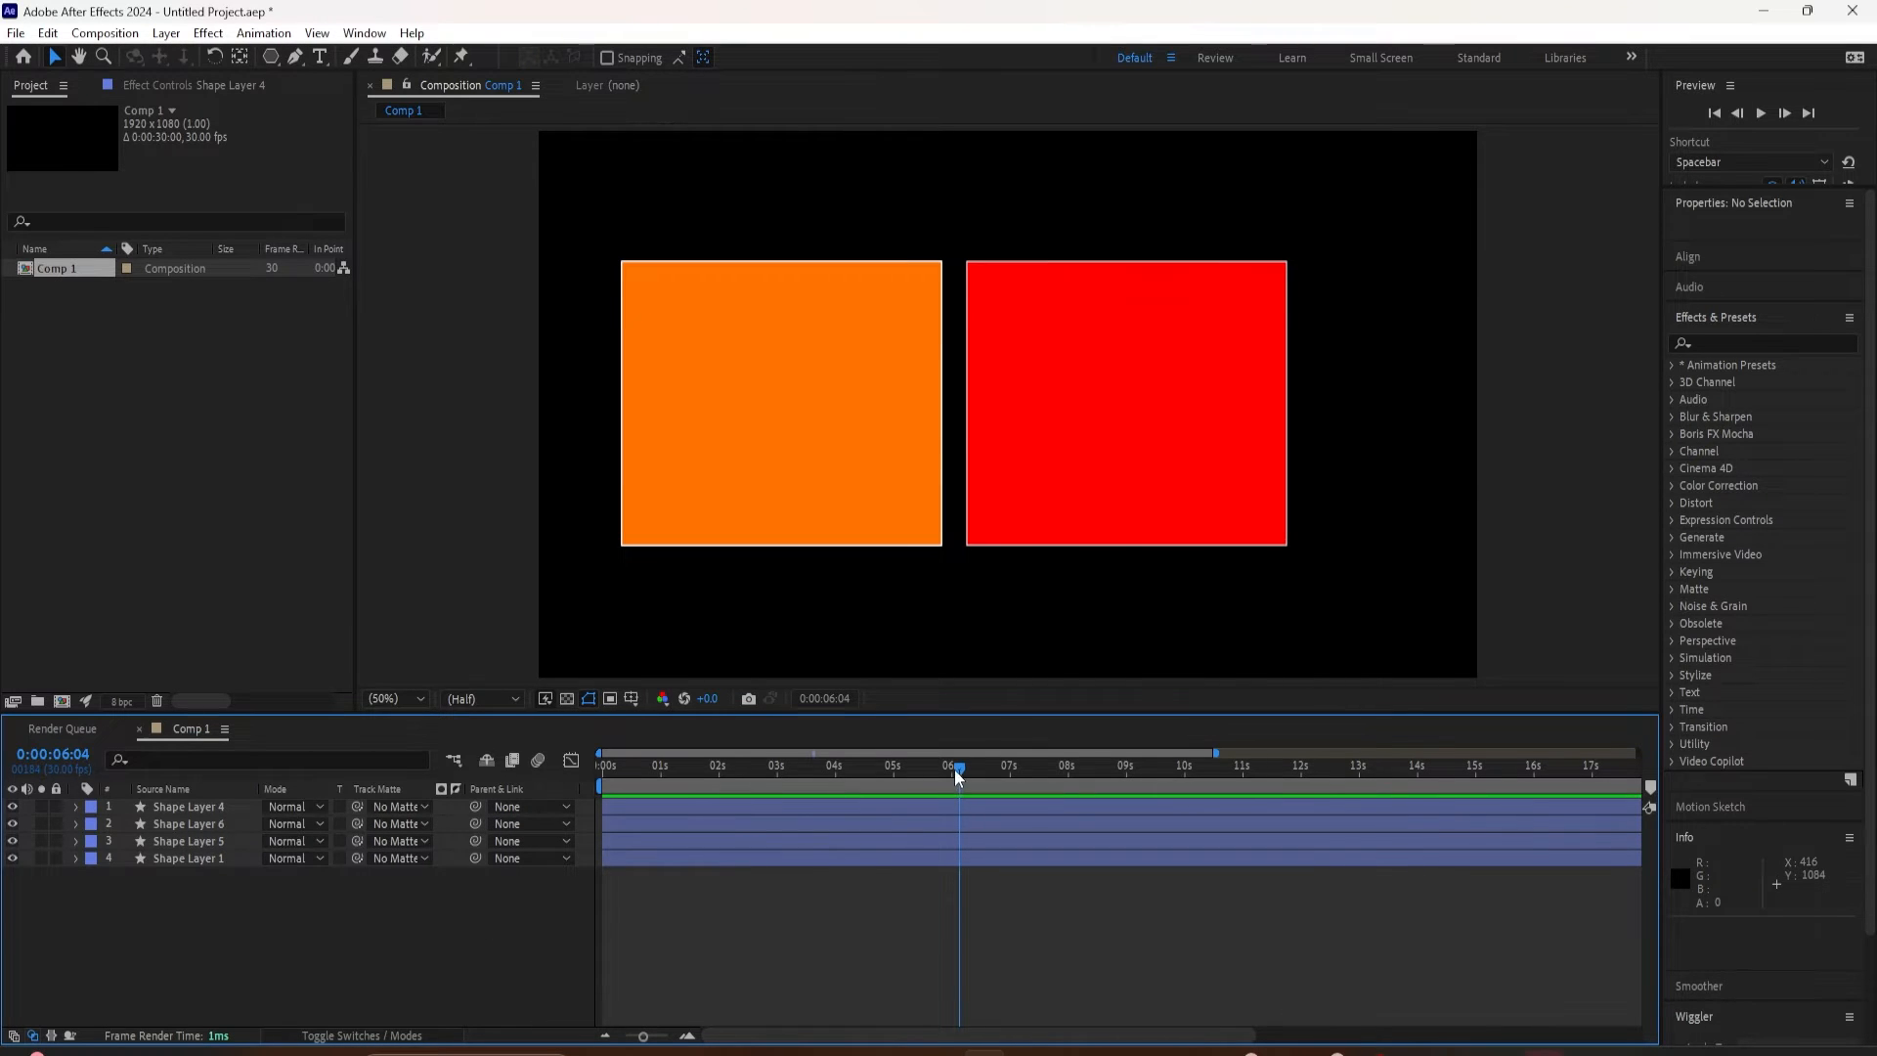
Move the red square (Shape Layer 4) right in the Composition panel, clear of the orange square.
{"action": "left_click", "coordinate": [680, 766]}
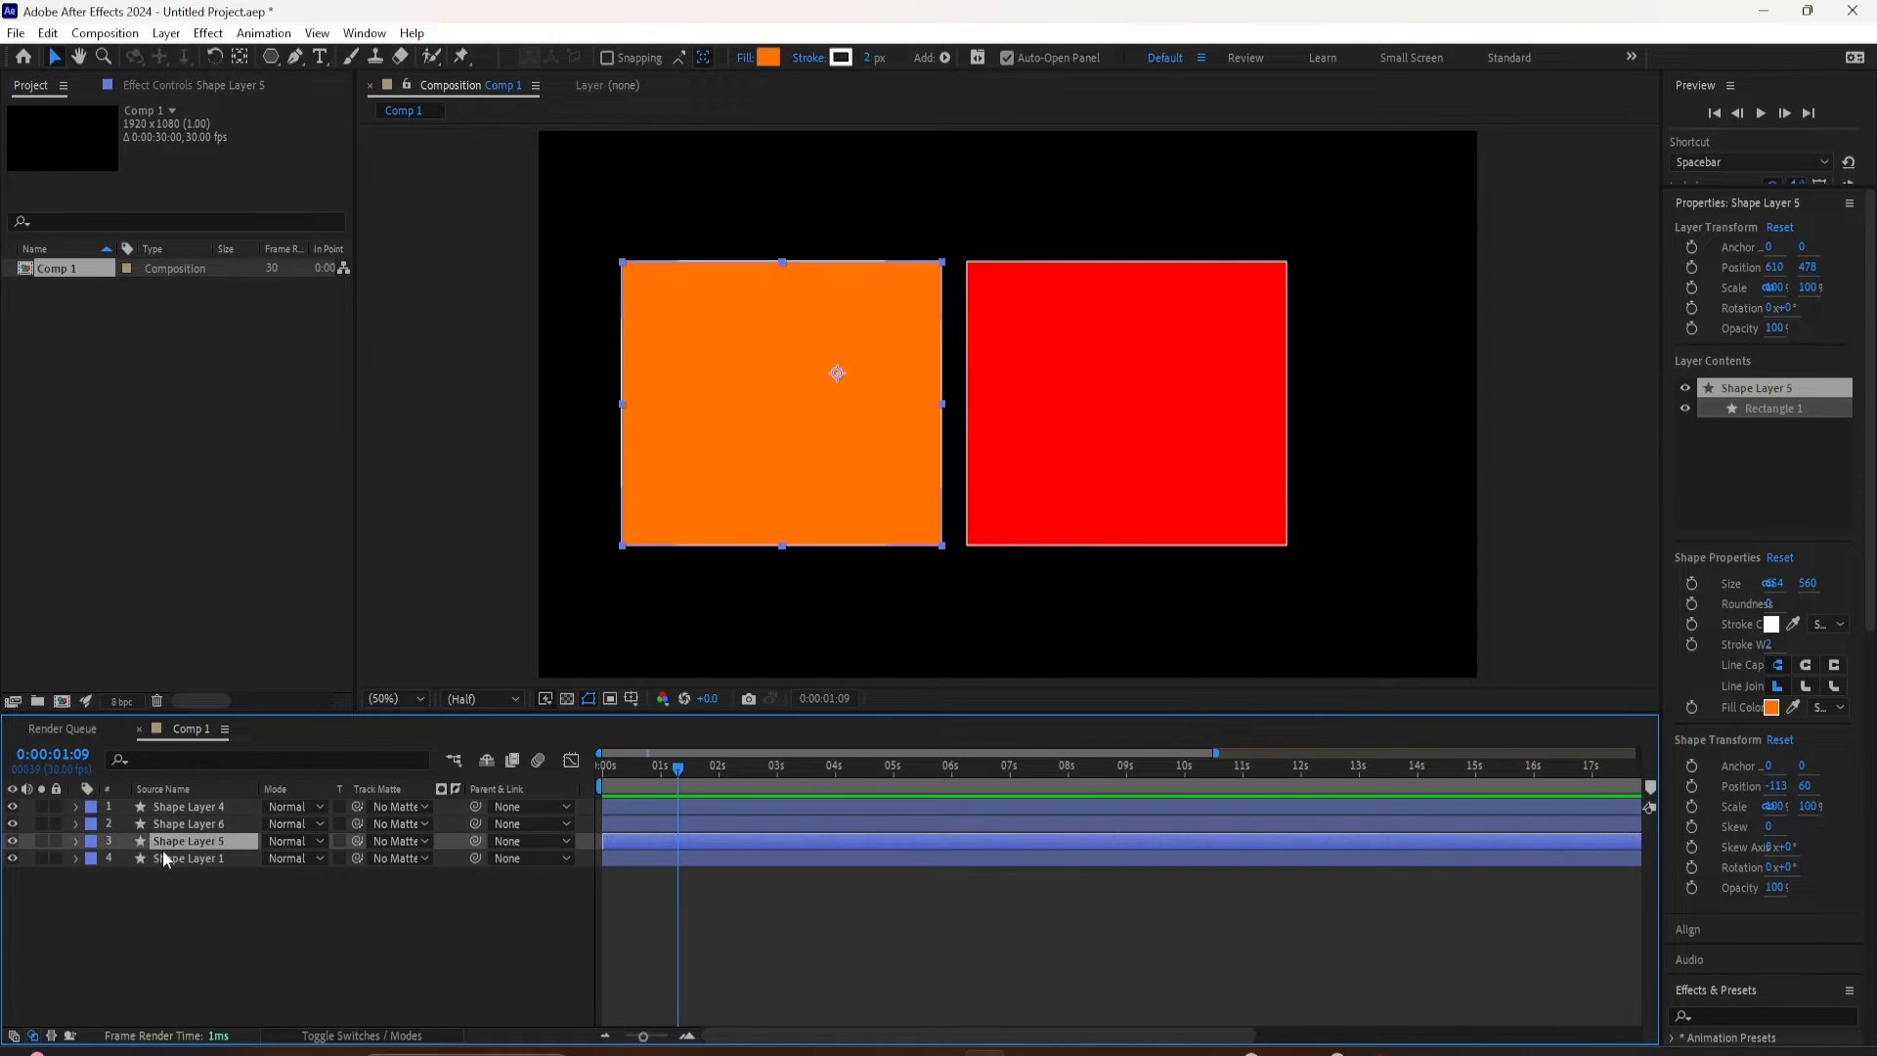
{"action": "left_click", "coordinate": [187, 806]}
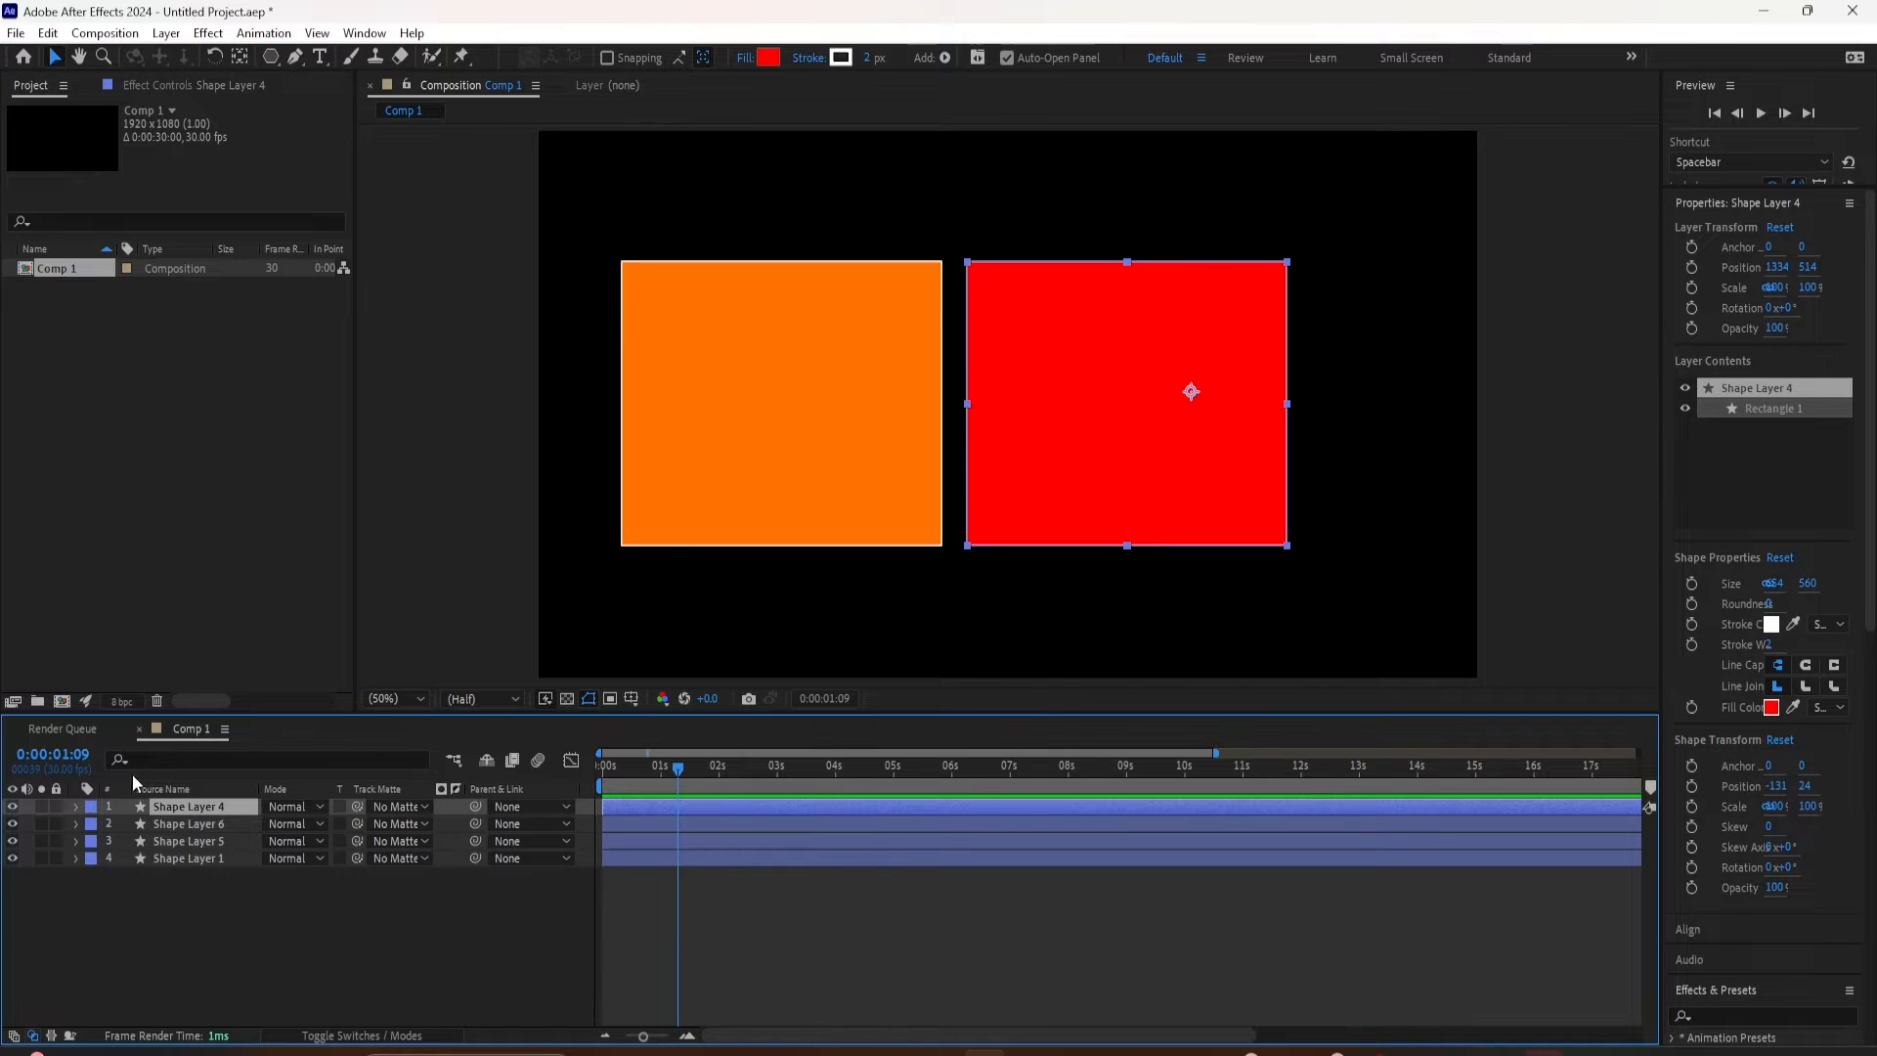
{"action": "mouse_move", "coordinate": [1196, 497]}
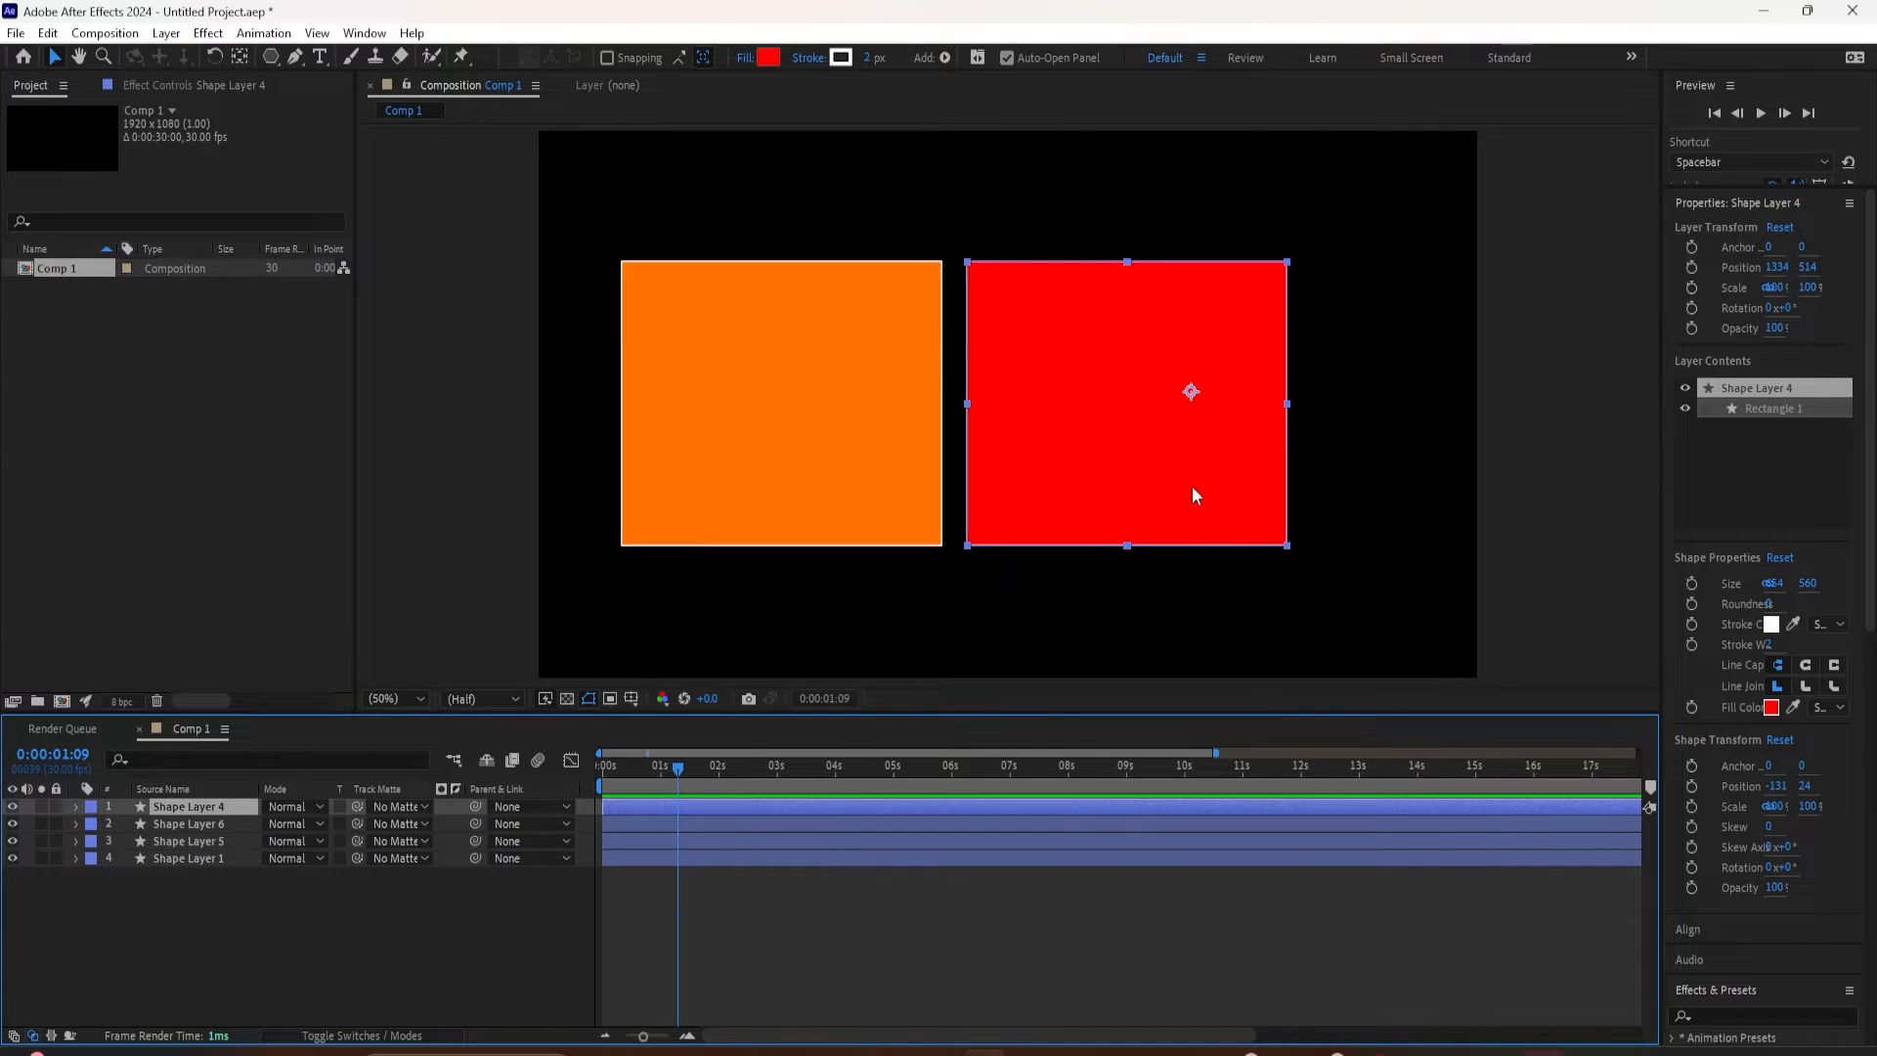
{"action": "left_click_drag", "start_coordinate": [1190, 391], "coordinate": [1296, 391]}
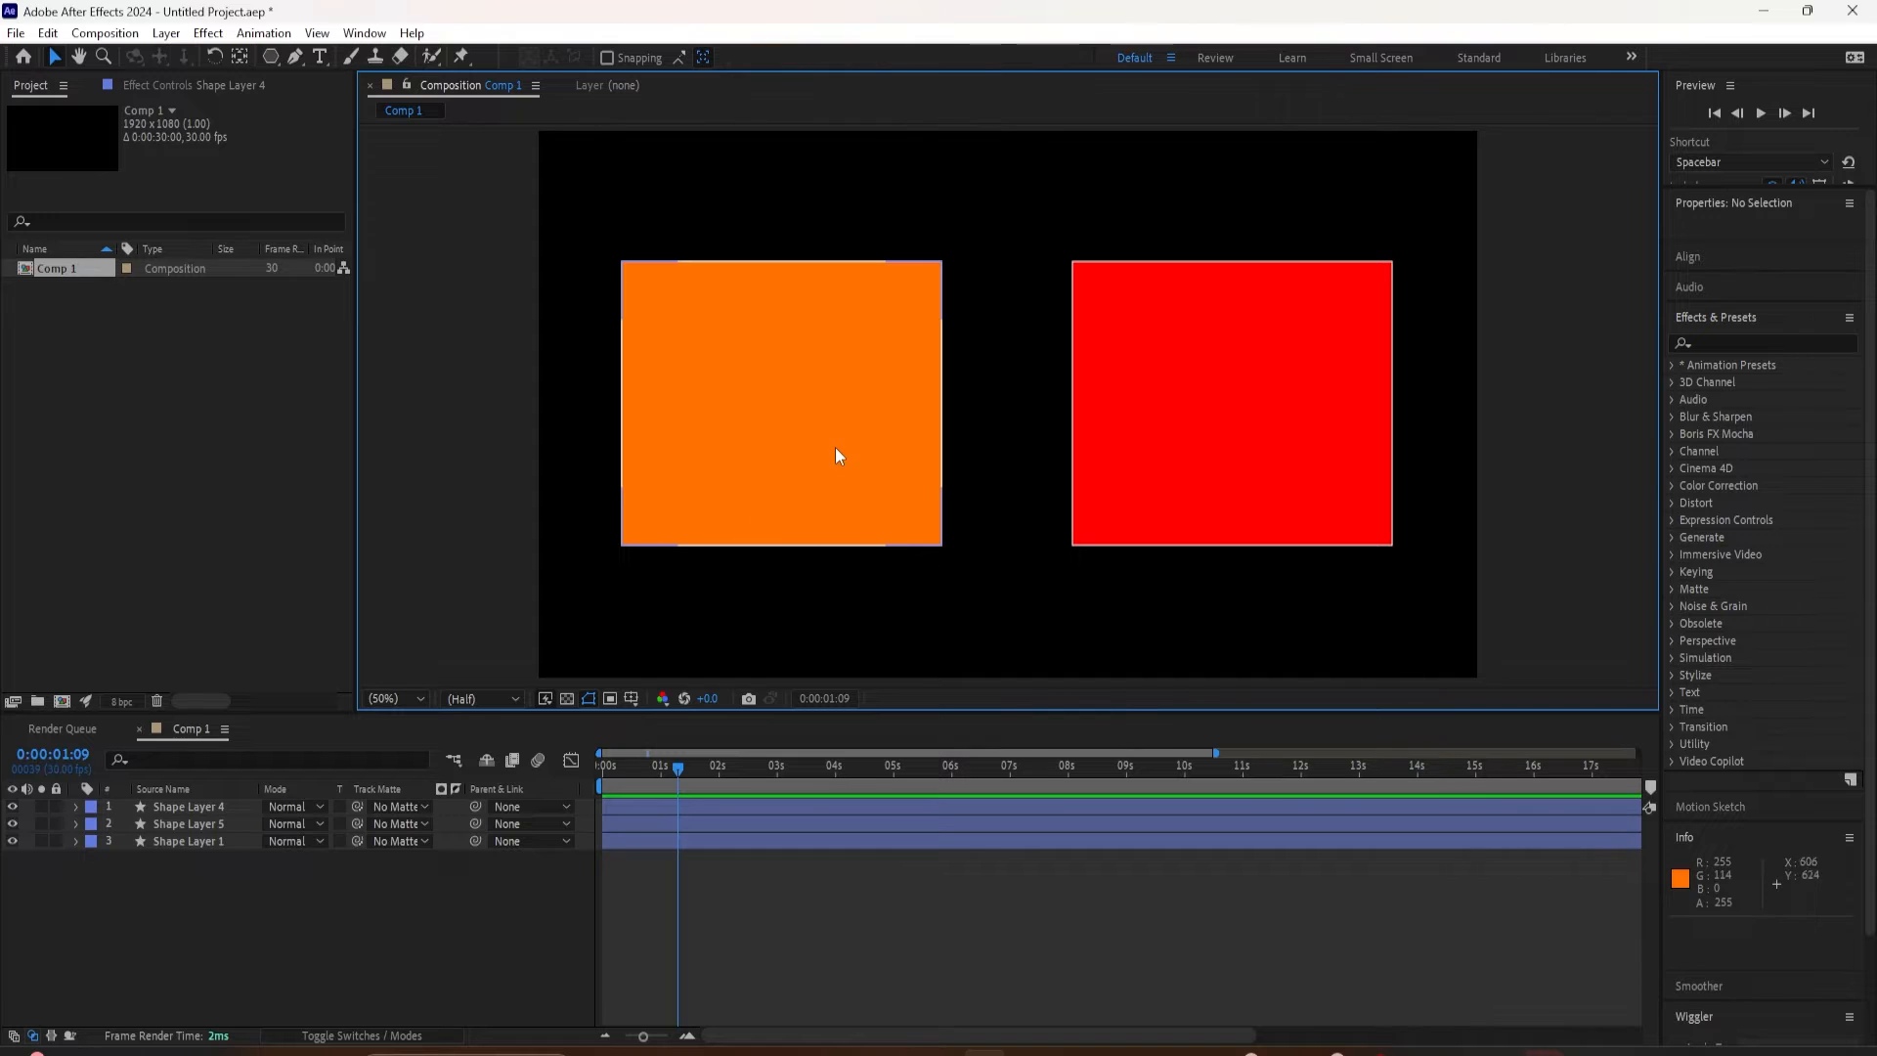
{"action": "left_click", "coordinate": [187, 823]}
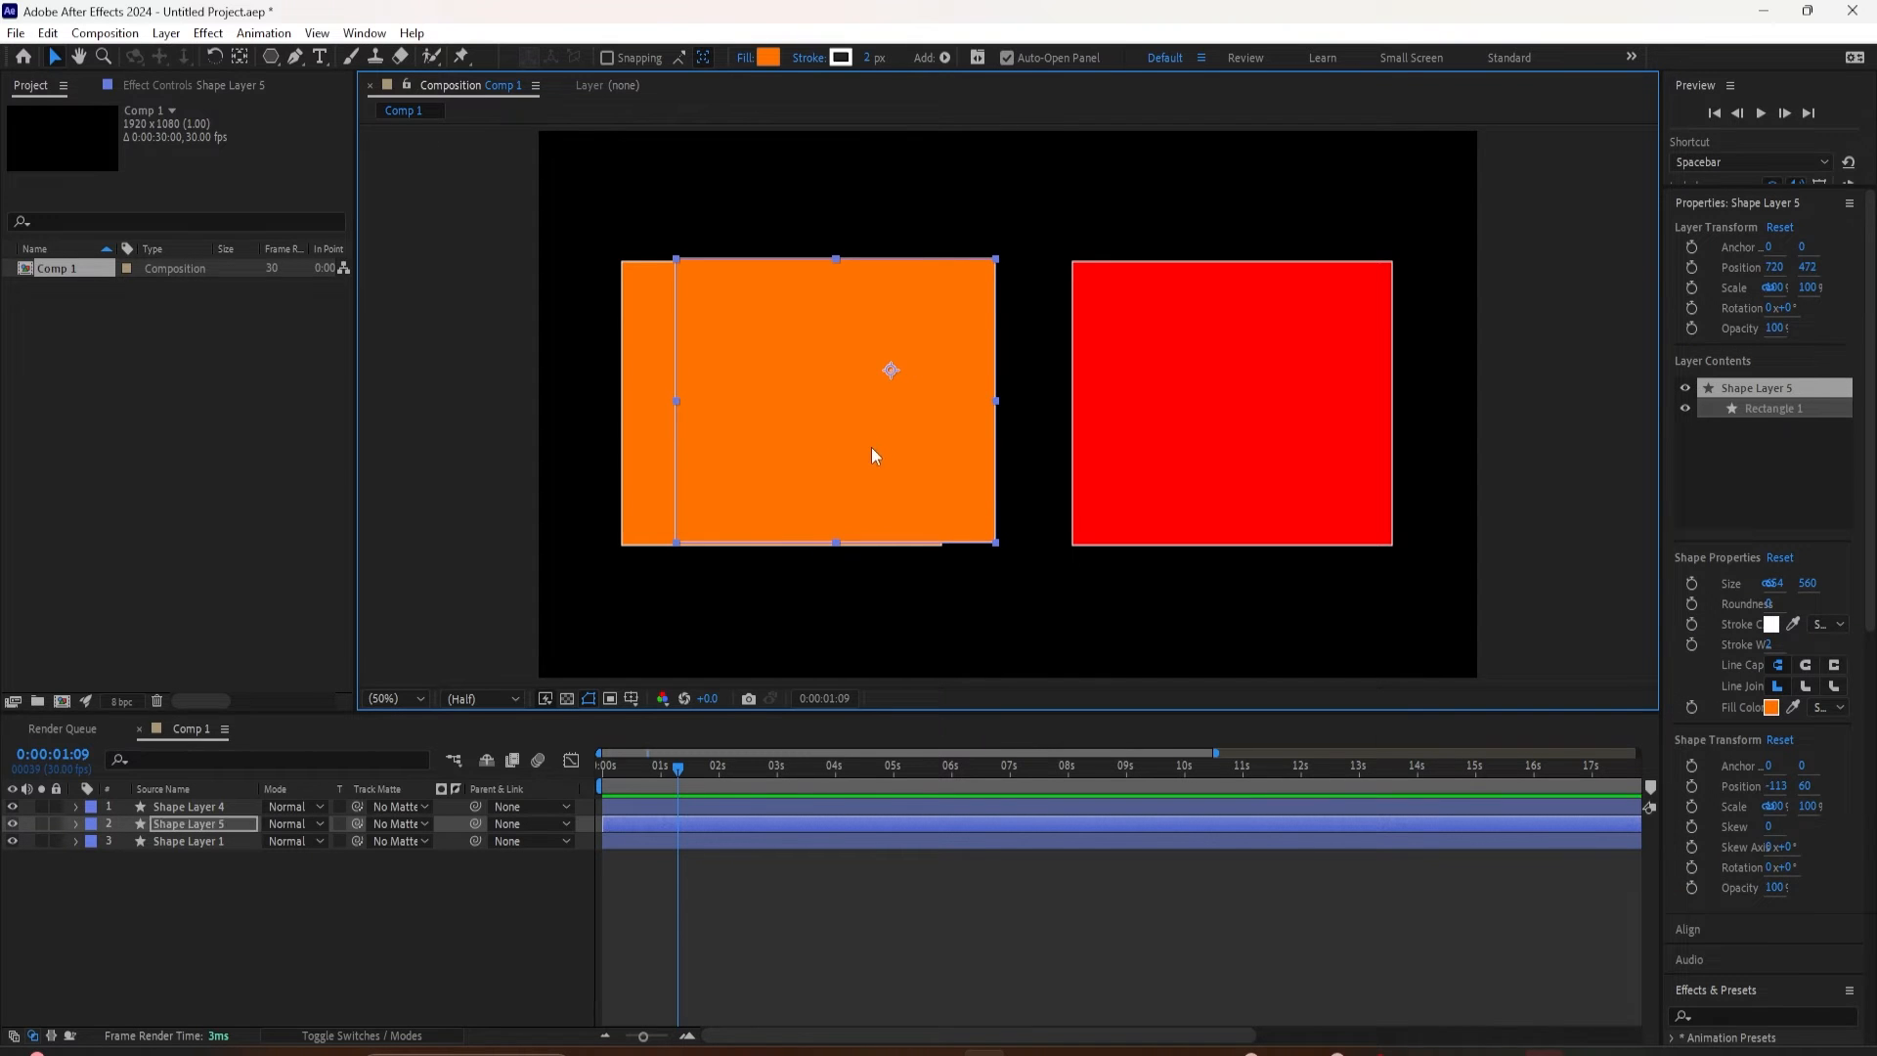
{"action": "left_click", "coordinate": [187, 805]}
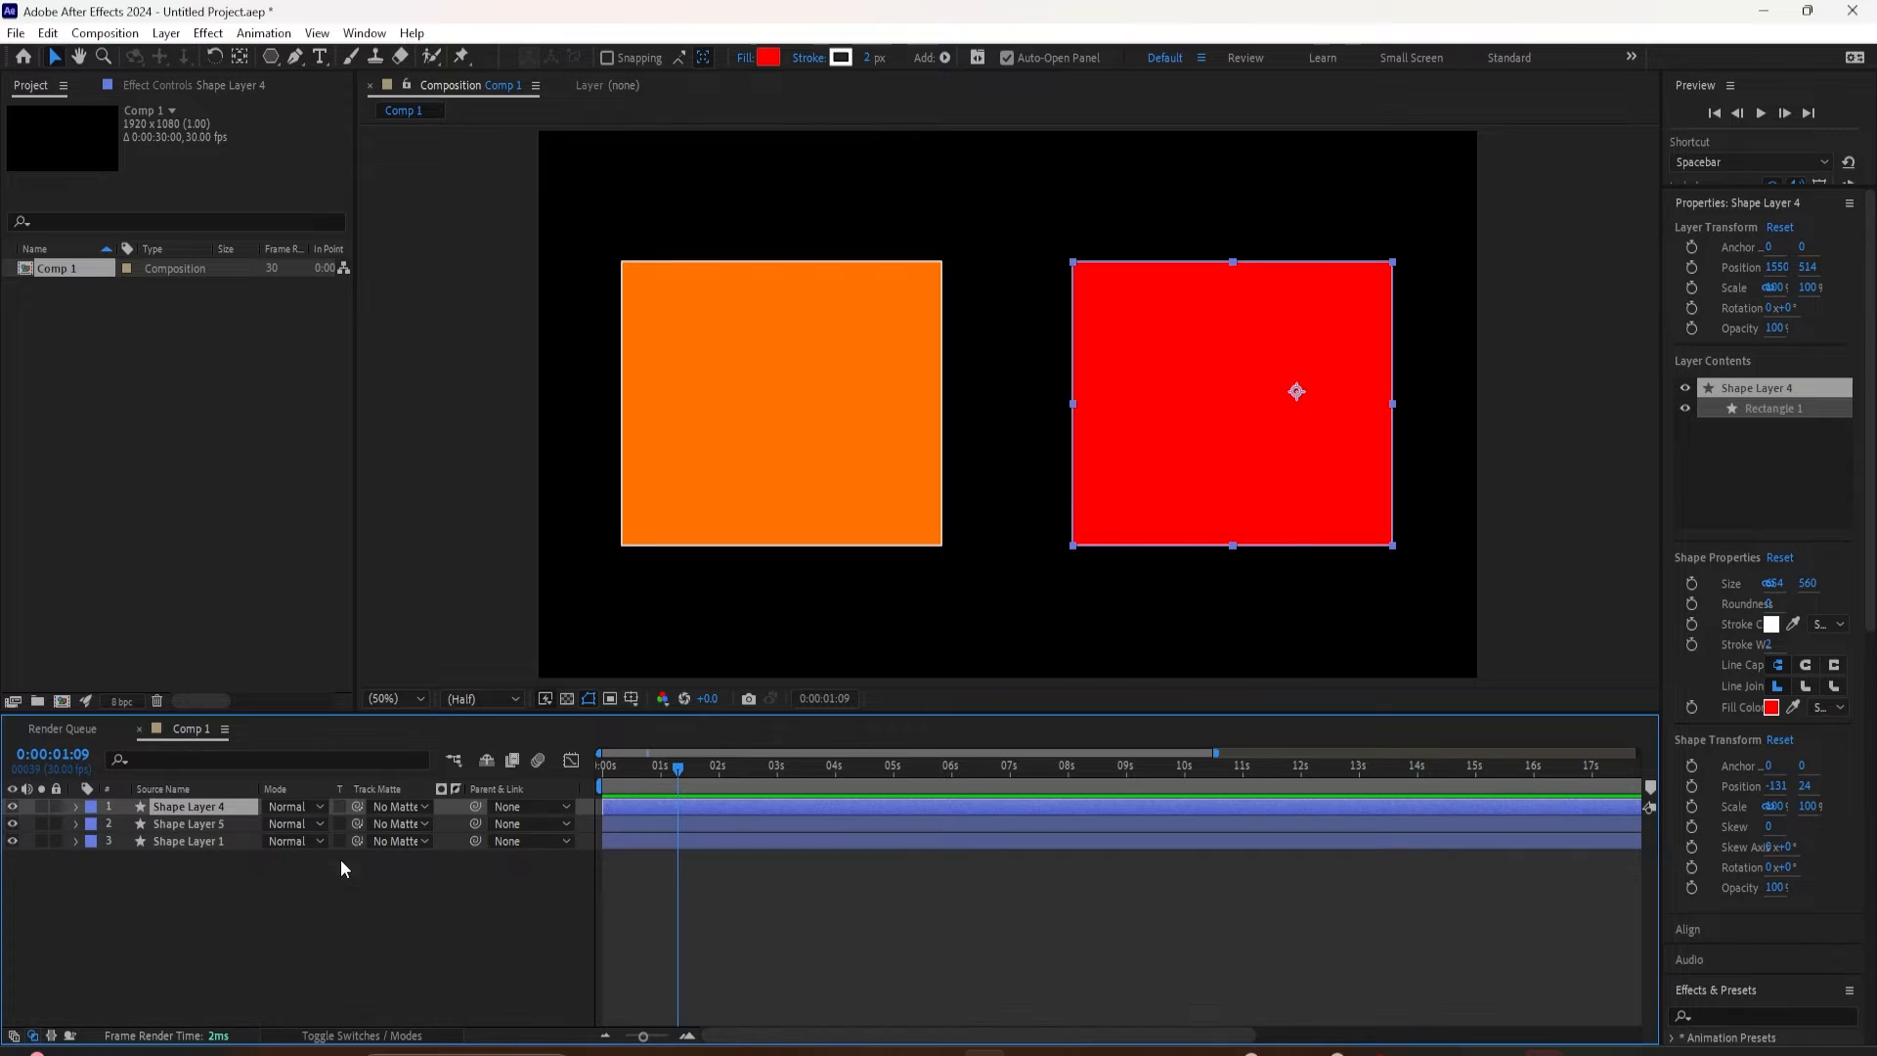
{"action": "mouse_move", "coordinate": [164, 850]}
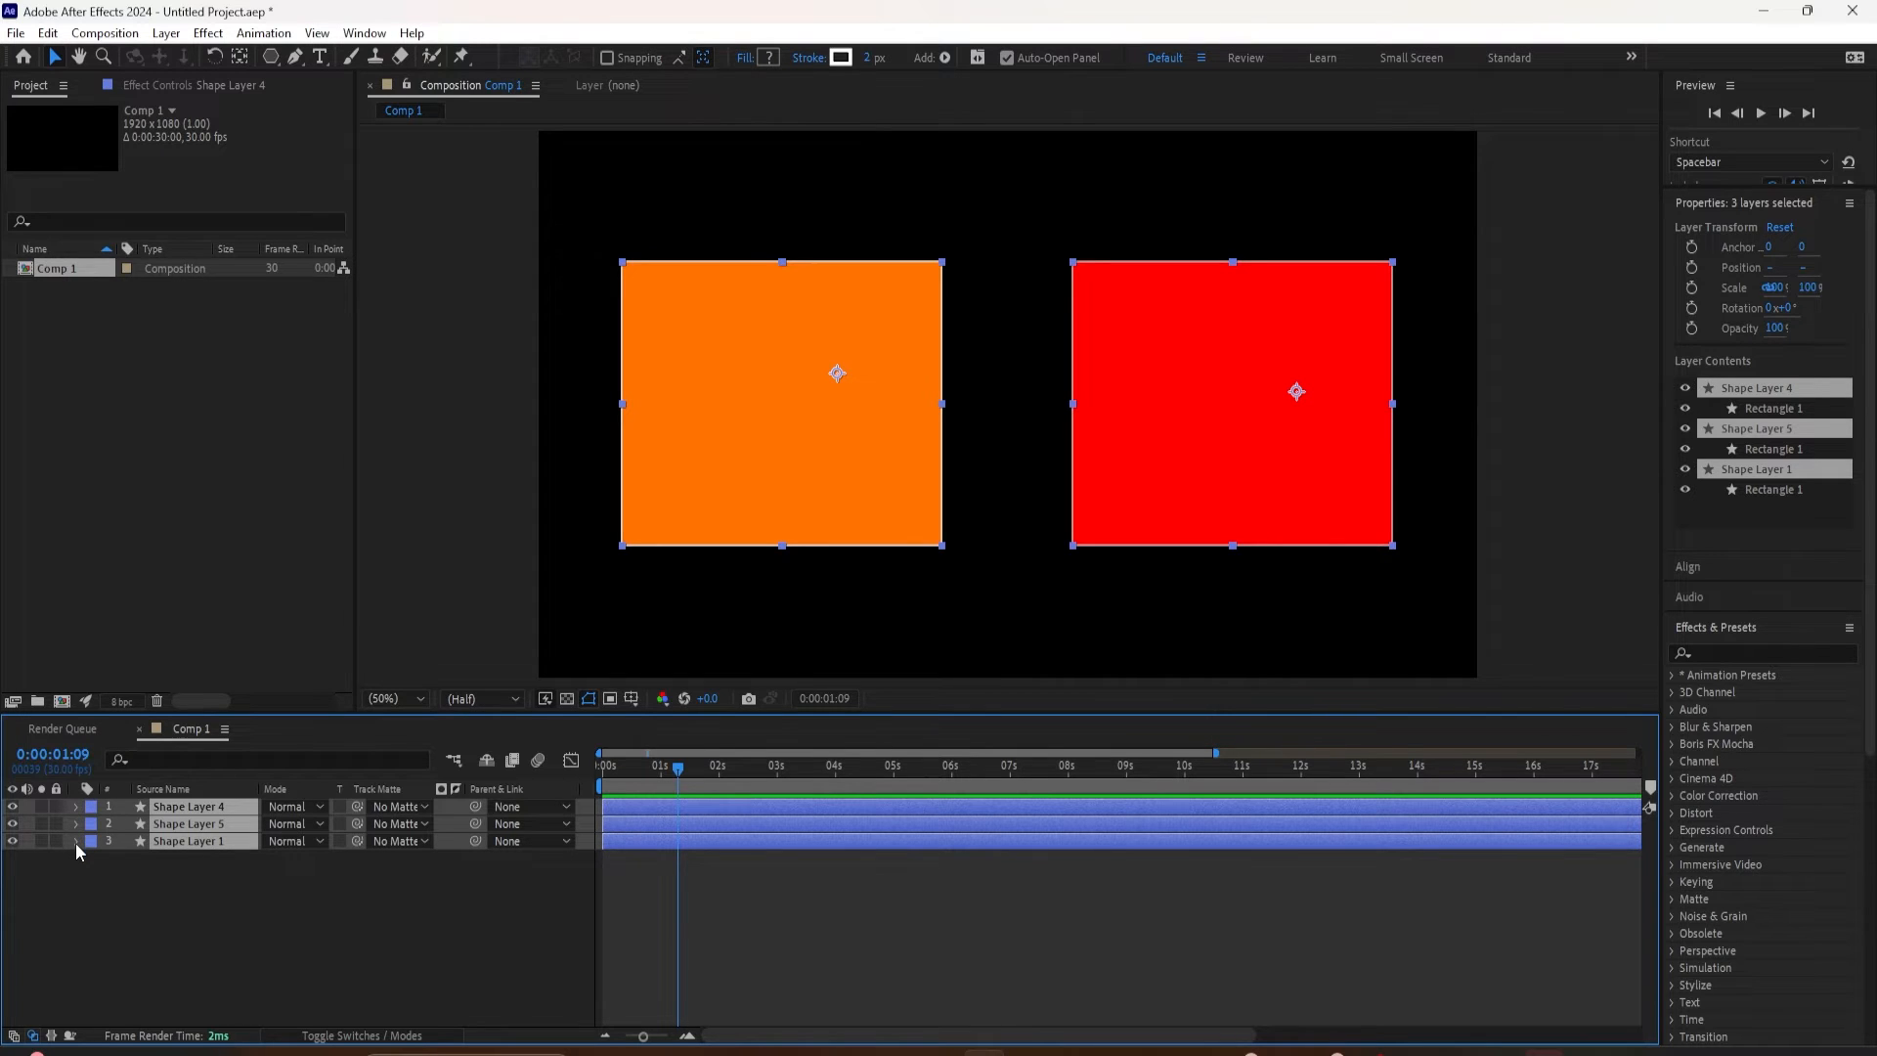
Ctrl/Cmd-click a twirl arrow to expand all property groups of the three selected shape layers.
{"action": "left_click", "coordinate": [74, 805]}
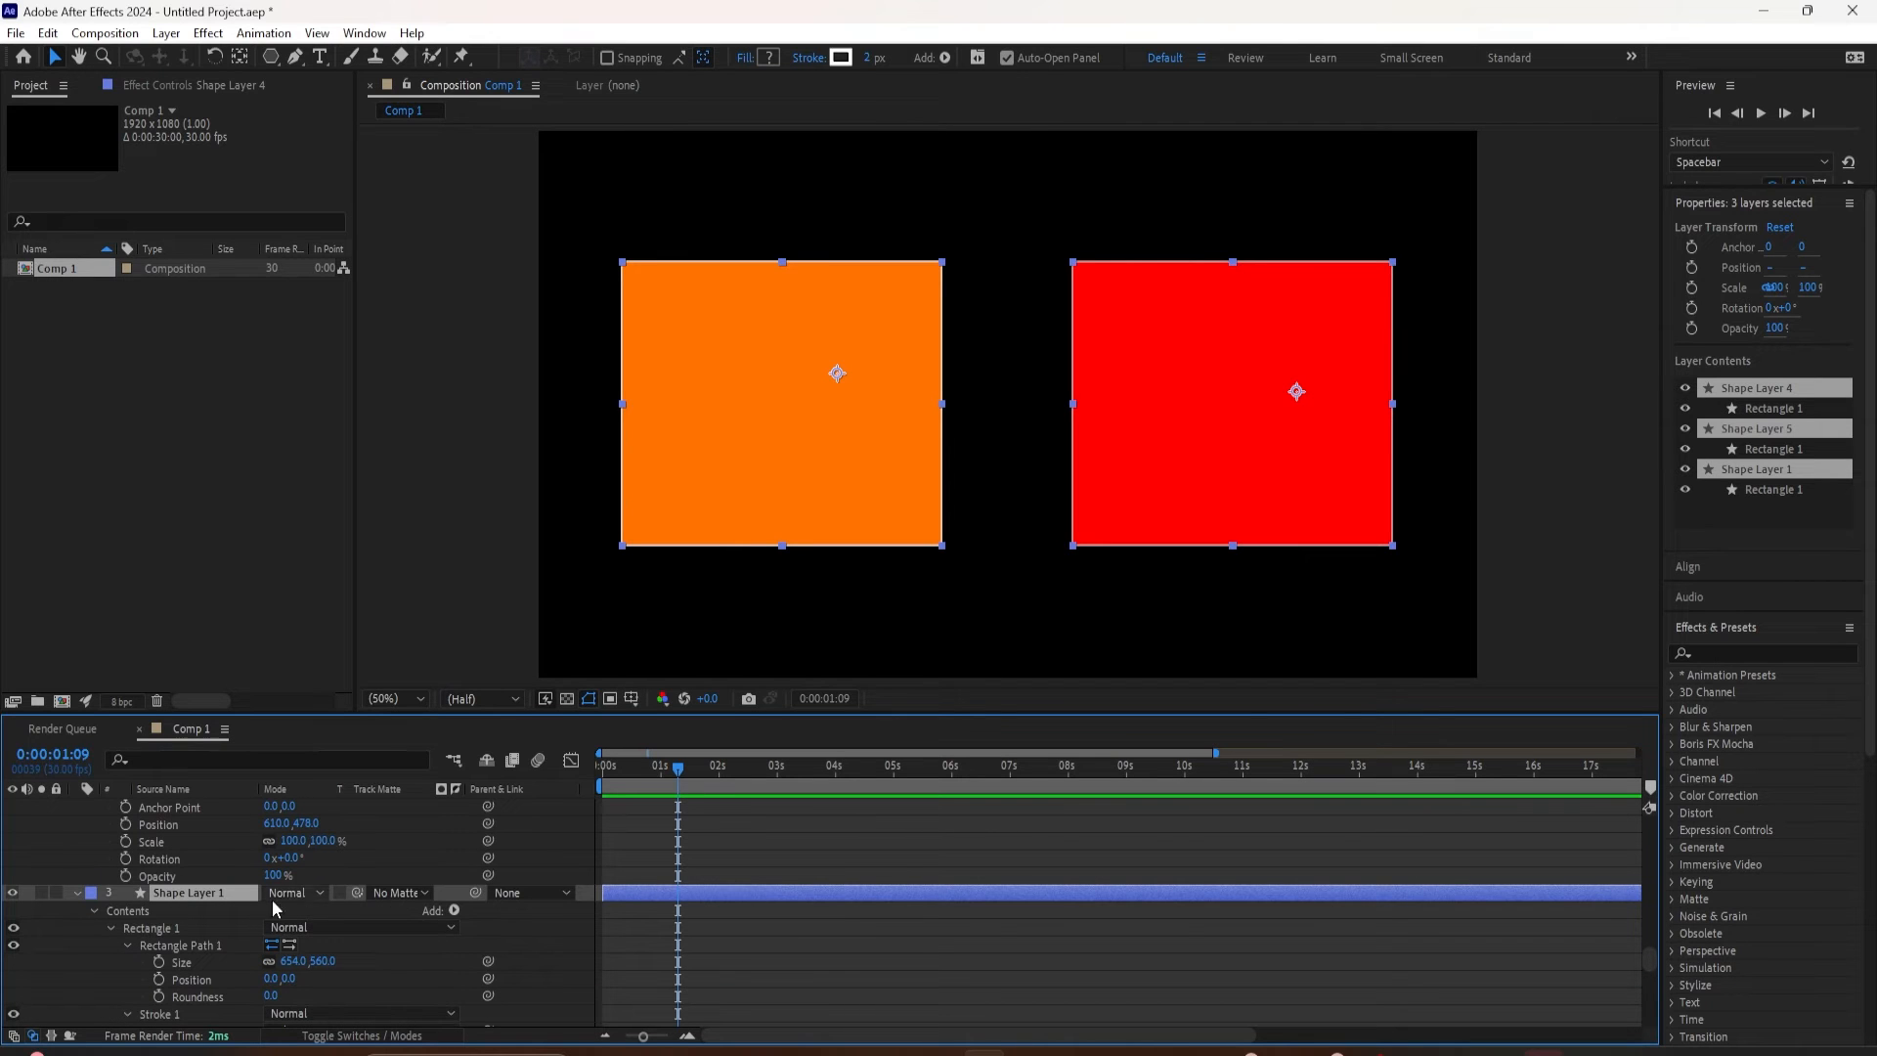
{"action": "mouse_move", "coordinate": [110, 898]}
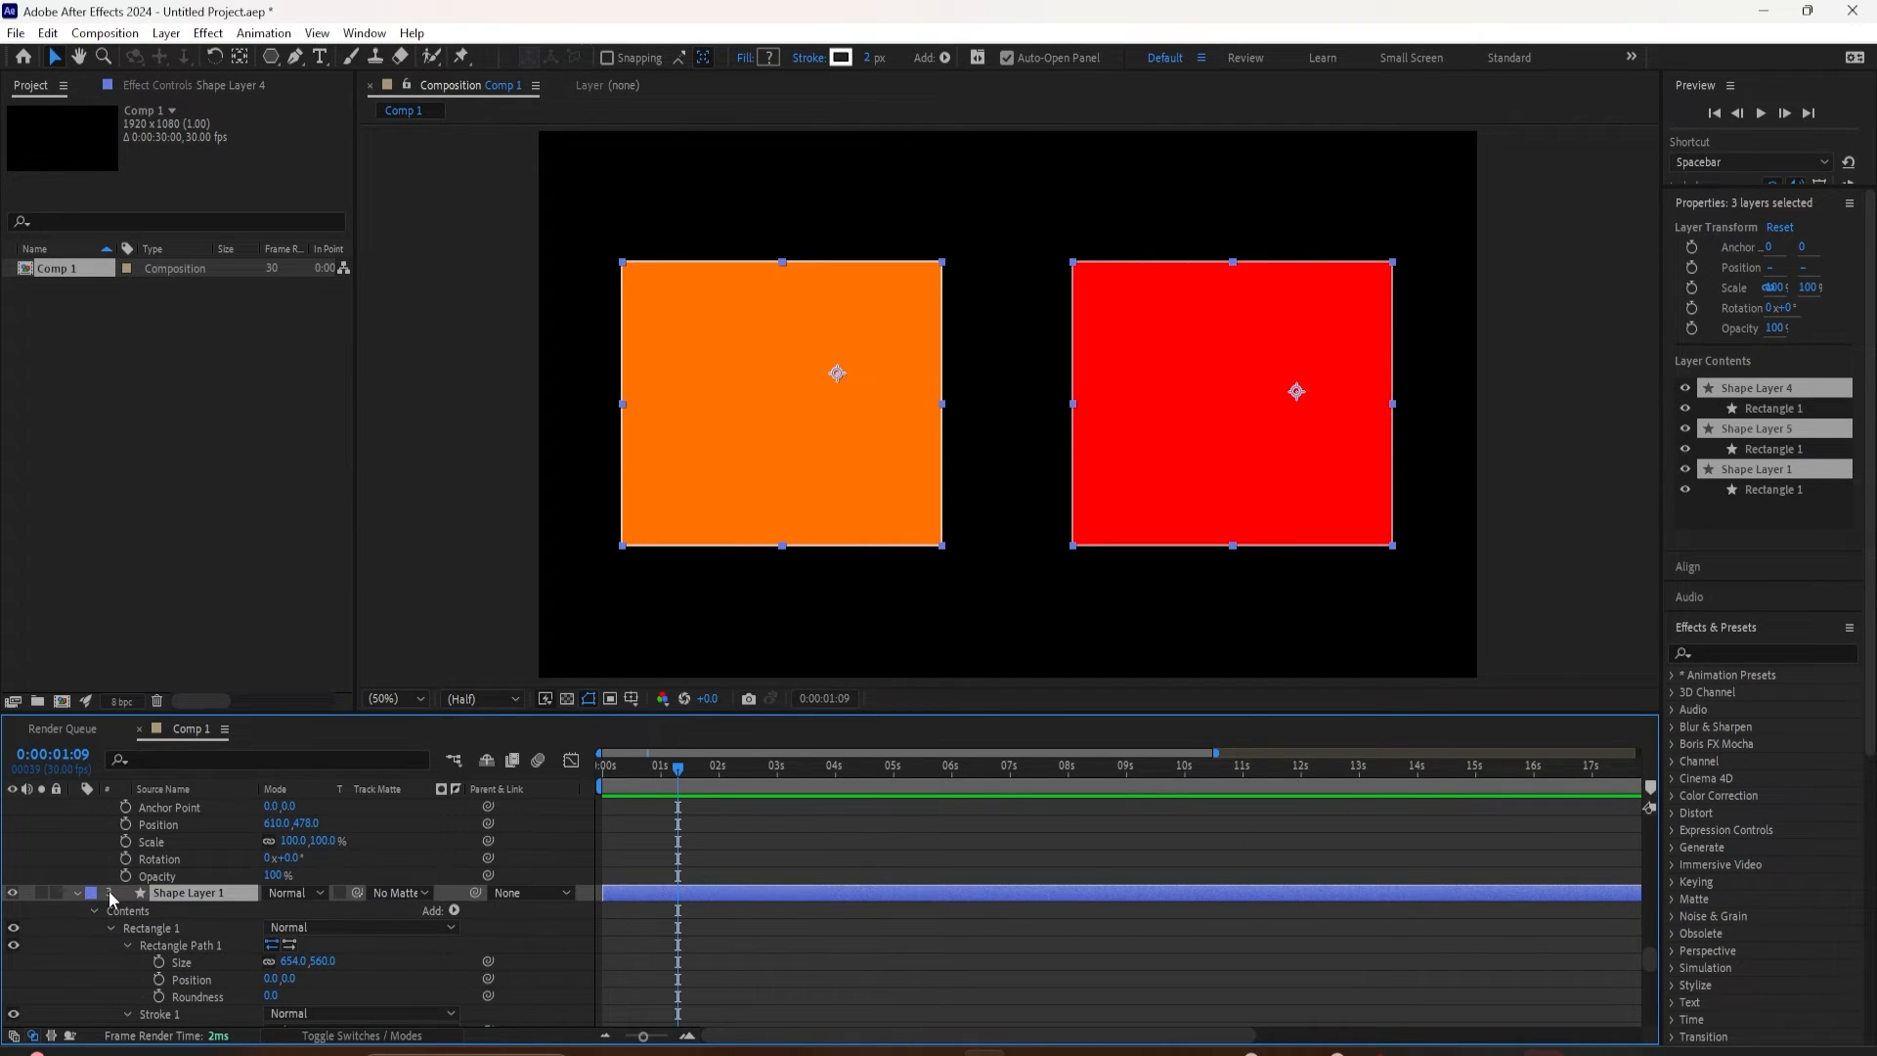